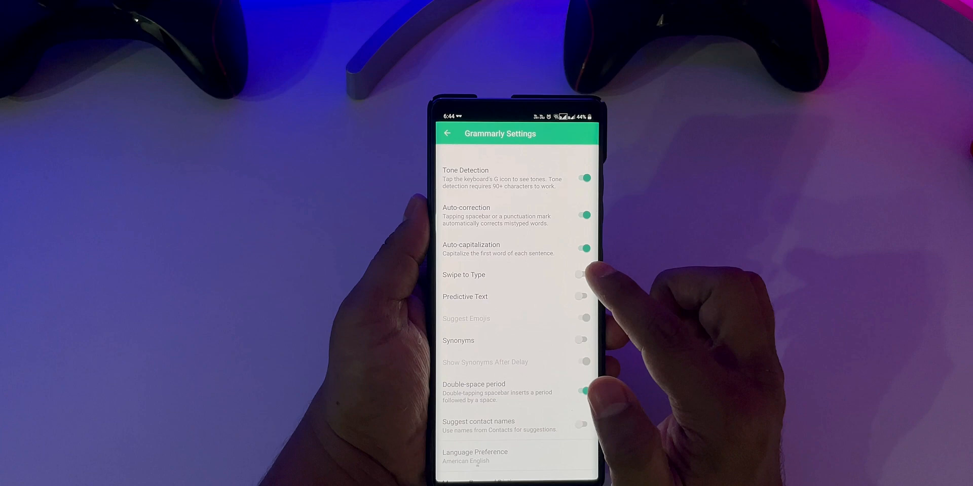
Turn on swipe typing and go to Keyboard Customization showing the Dark theme
{"action": "left_click", "coordinate": [582, 274]}
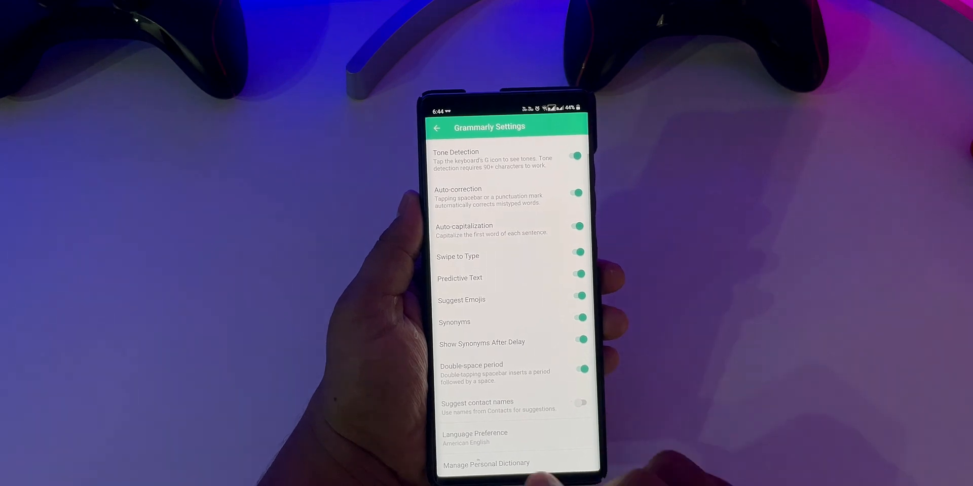
{"action": "left_click", "coordinate": [474, 437]}
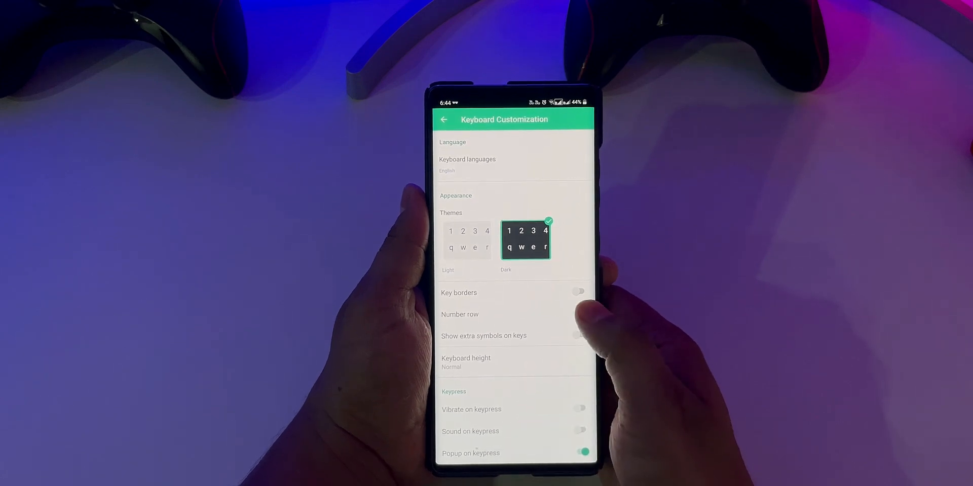
{"action": "left_click", "coordinate": [578, 314]}
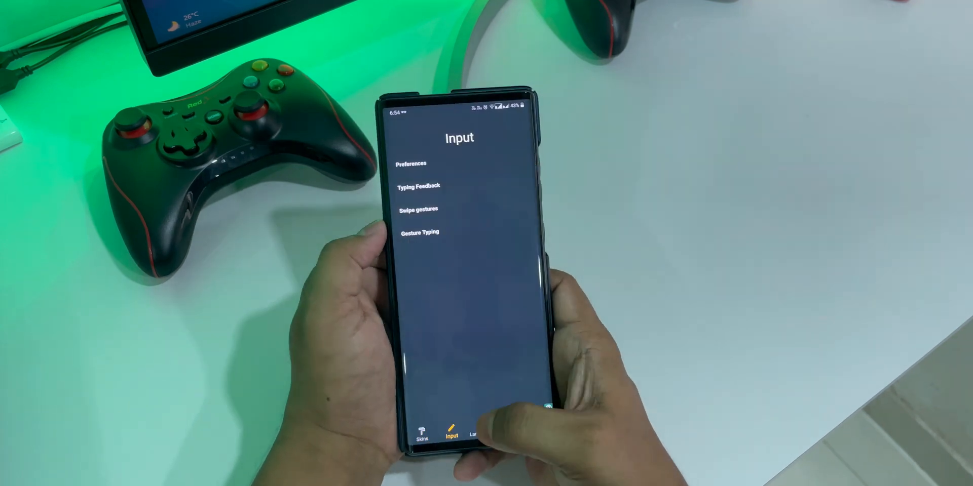
Browse Chroma's Input options, then choose the Gradient skin on the Skins page
{"action": "left_click", "coordinate": [412, 163]}
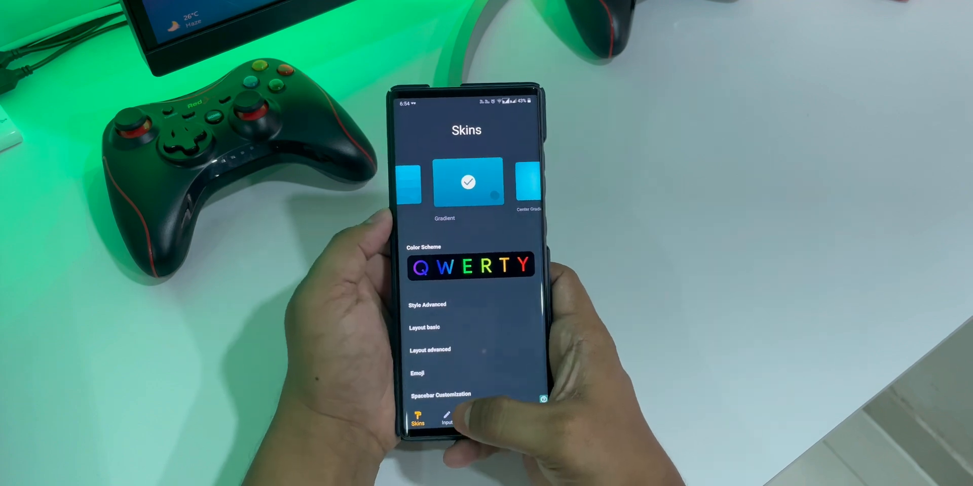
{"action": "left_click", "coordinate": [448, 419]}
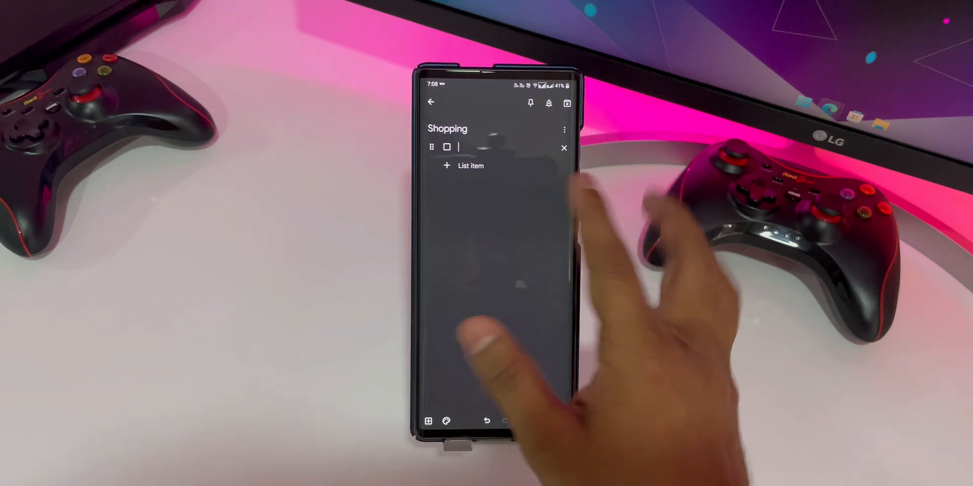
Add 'Bread' and a second item '12 eggs' to the Shopping checklist
{"action": "type", "text": "Bread"}
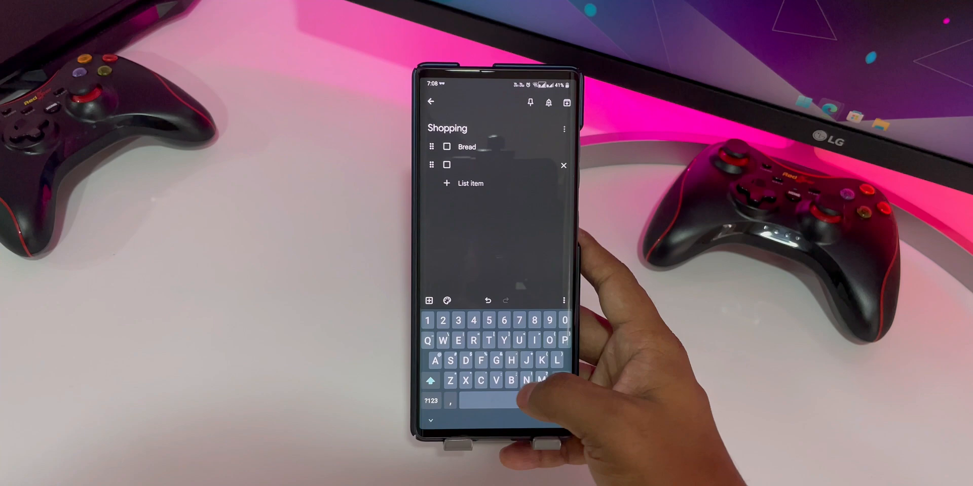
{"action": "type", "text": "12"}
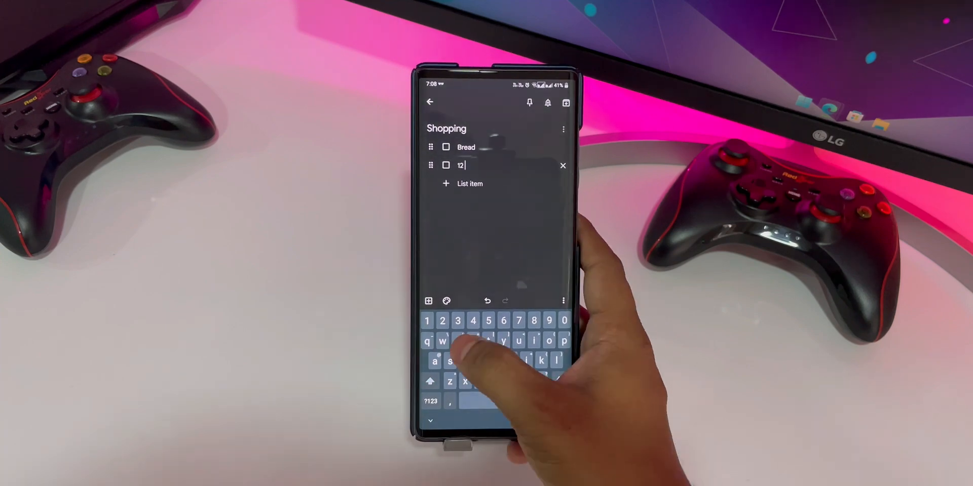
{"action": "type", "text": "eggs"}
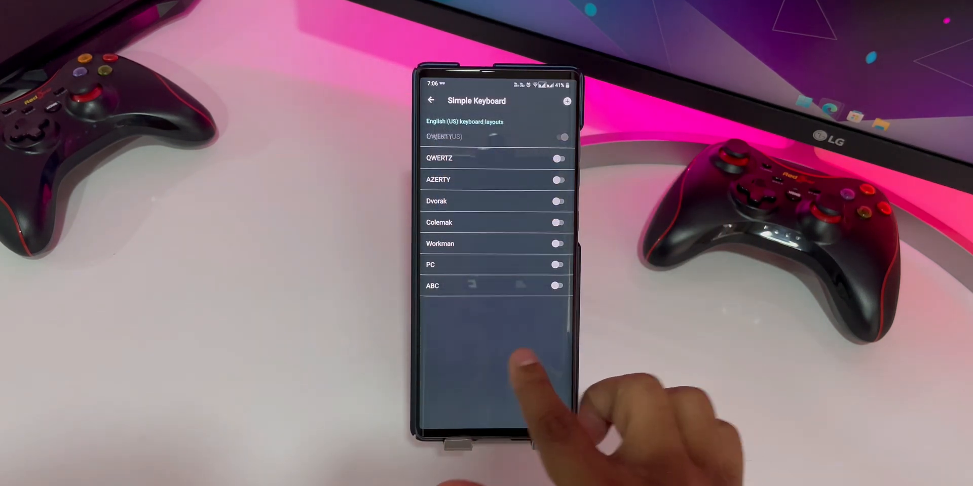
Review the layouts list, view the ?123 symbols page and return to ABC letters
{"action": "left_click", "coordinate": [568, 101]}
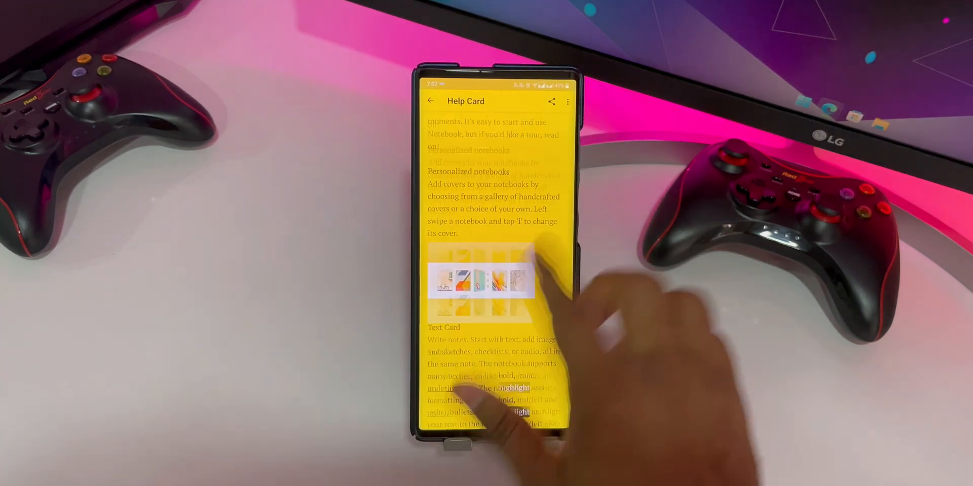
{"action": "scroll", "scroll_direction": "down", "scroll_amount": 3}
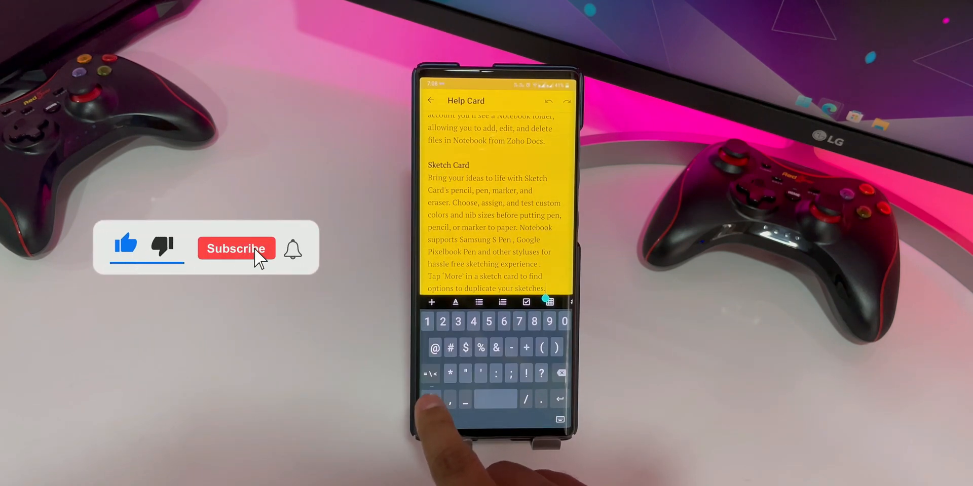
{"action": "left_click", "coordinate": [236, 249]}
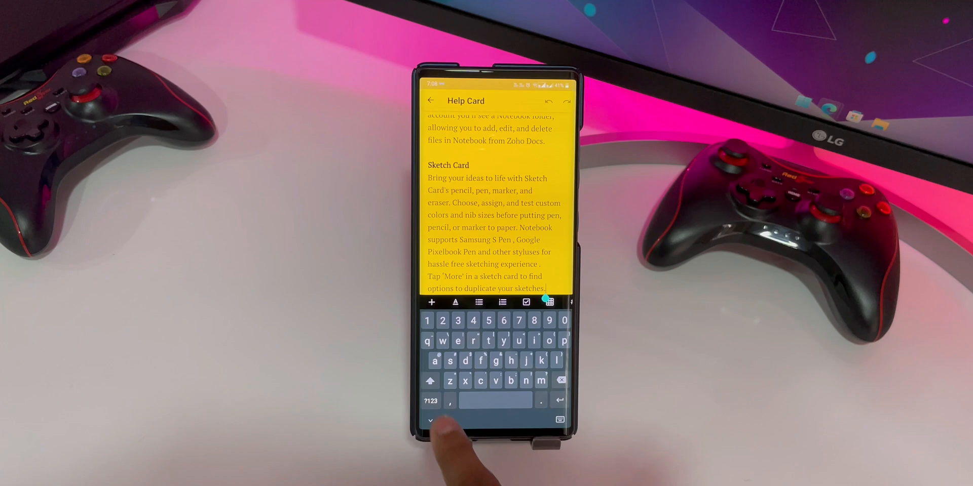
{"action": "left_click", "coordinate": [431, 401]}
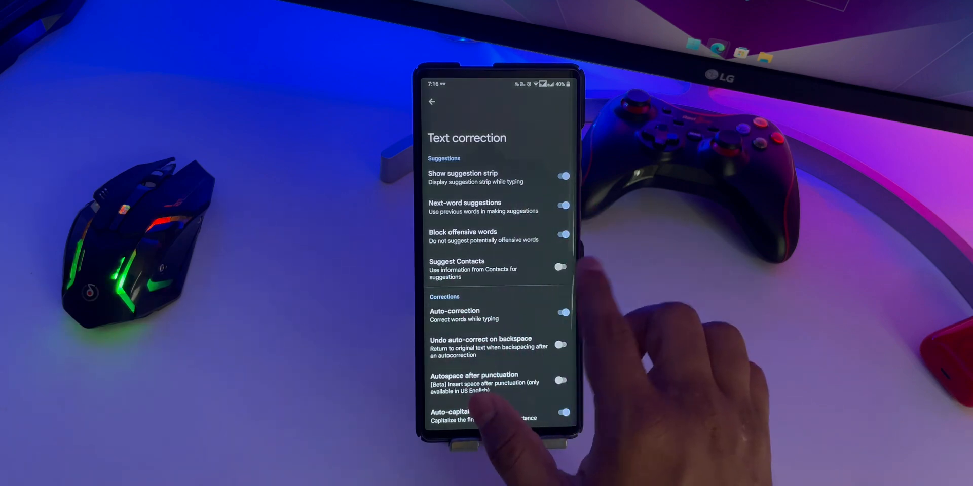
Scroll through Gboard's text correction toggles for suggestions and auto-correction
{"action": "scroll", "scroll_direction": "down", "scroll_amount": 3}
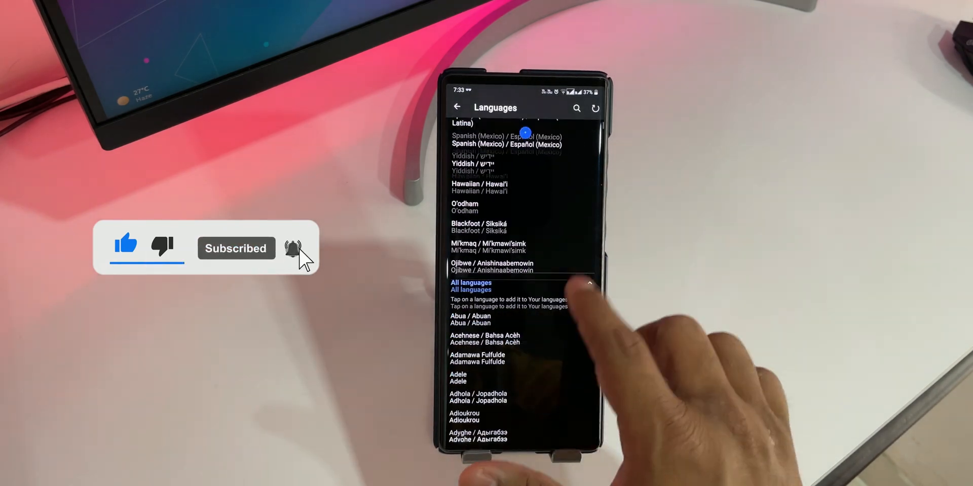
Scroll the Languages list, then view saved themes and make Lucky Clover active
{"action": "scroll", "scroll_direction": "down", "scroll_amount": 3}
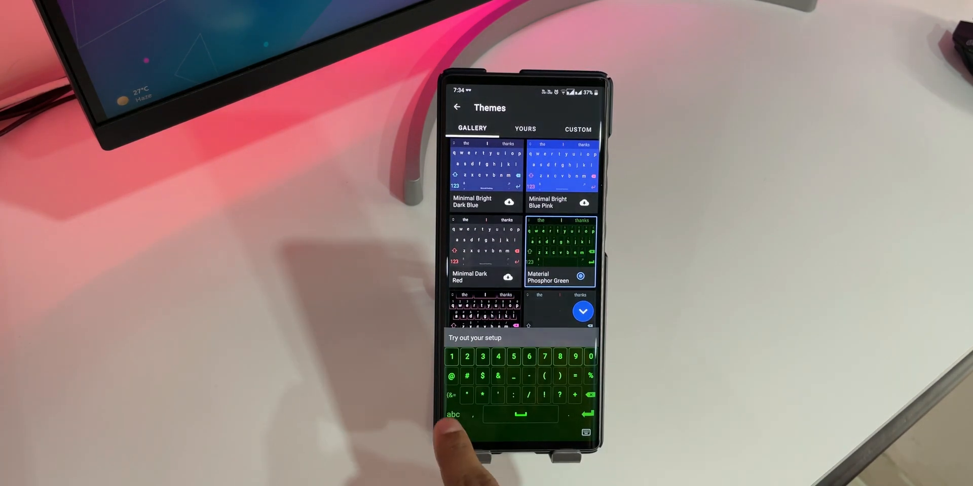
{"action": "left_click", "coordinate": [525, 129]}
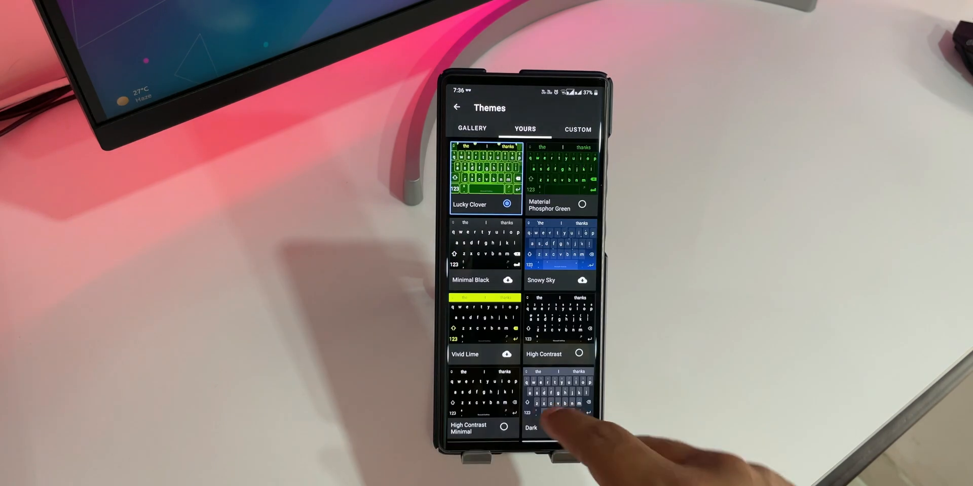